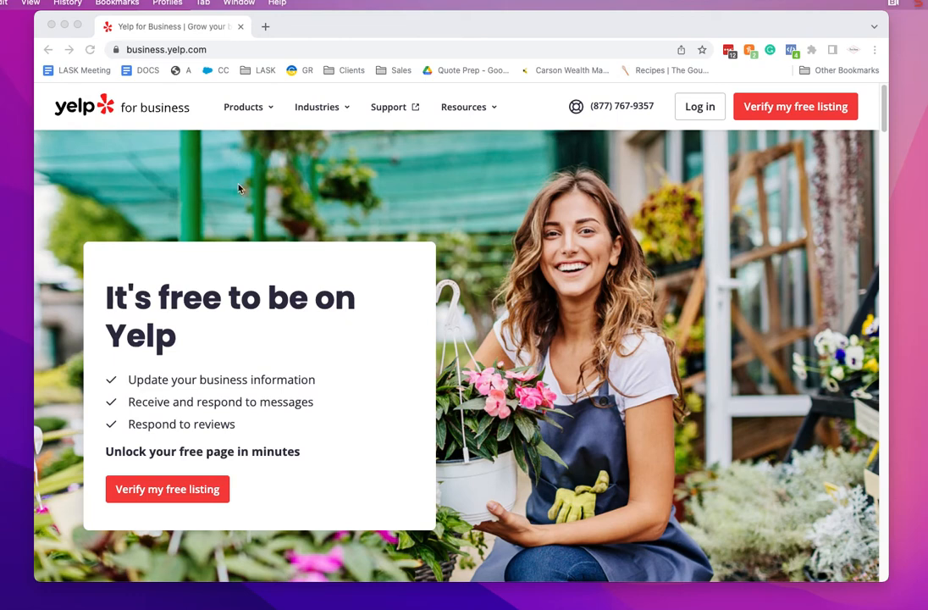
pyautogui.moveTo(224, 127)
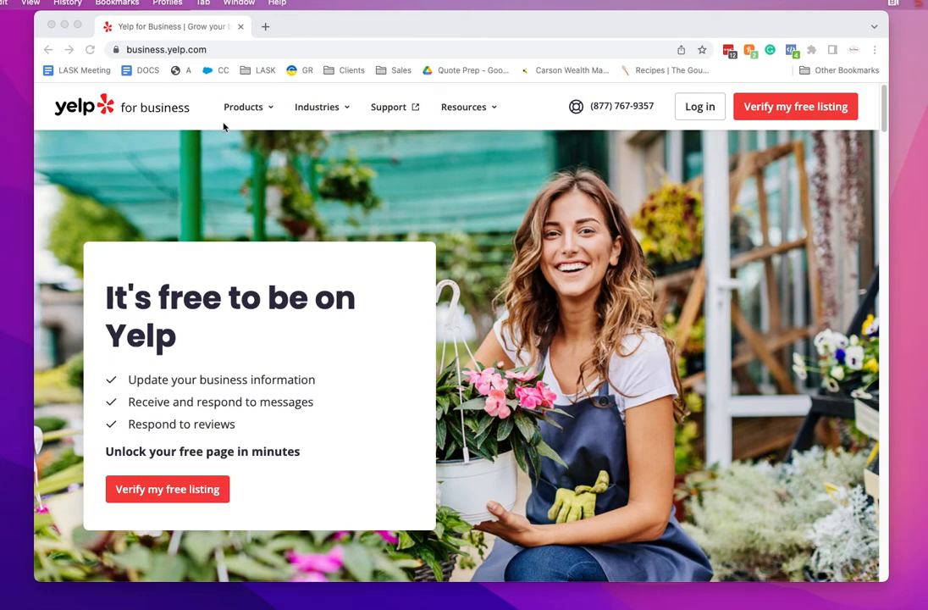
pyautogui.moveTo(238, 112)
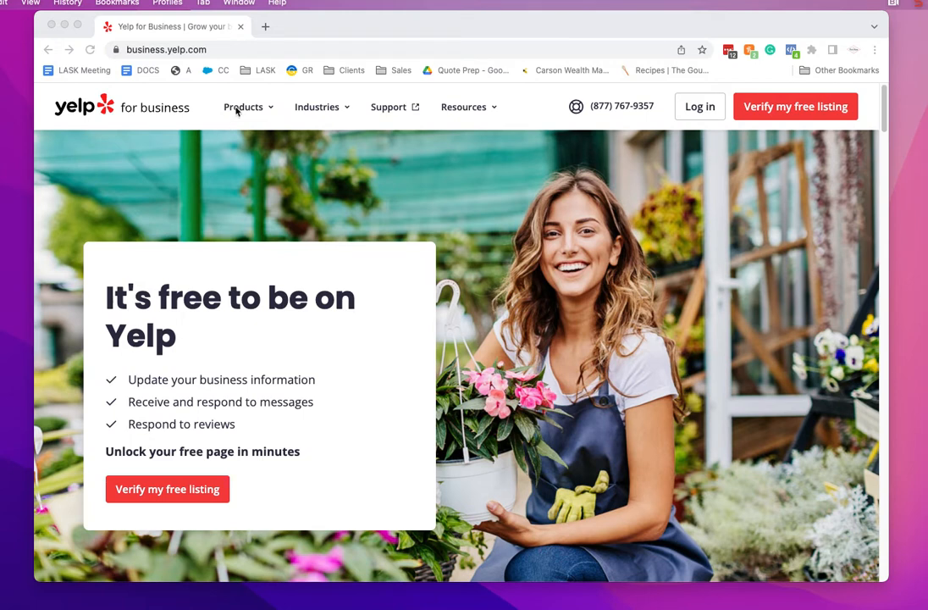
pyautogui.moveTo(694, 124)
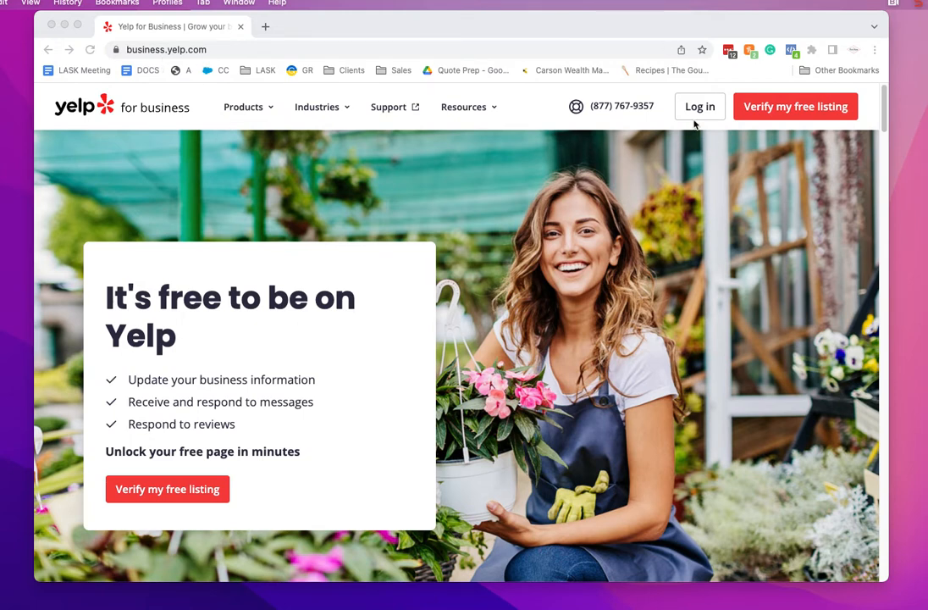
# Log in to the business account using the saved LastPass credentials.
pyautogui.click(699, 105)
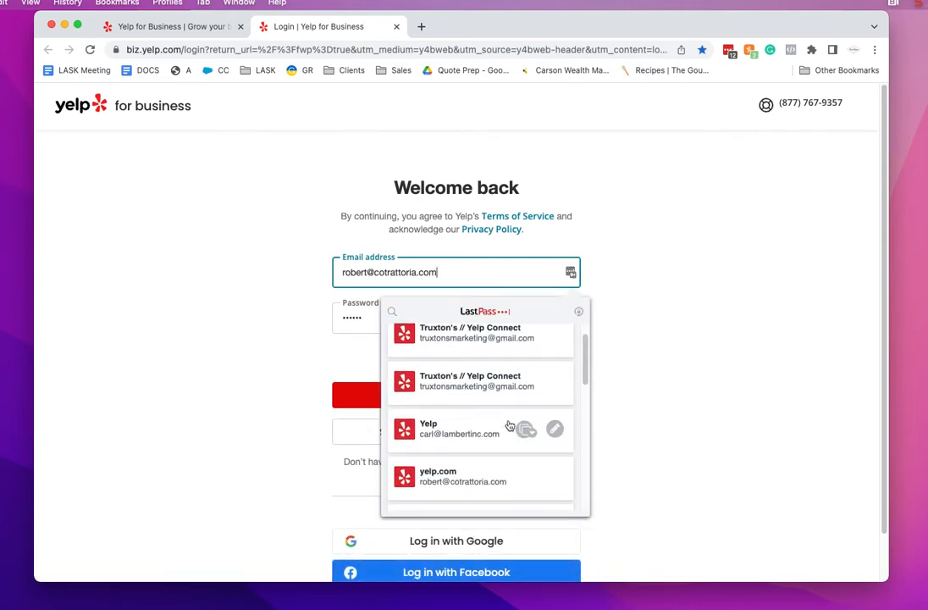
pyautogui.scroll(-3)
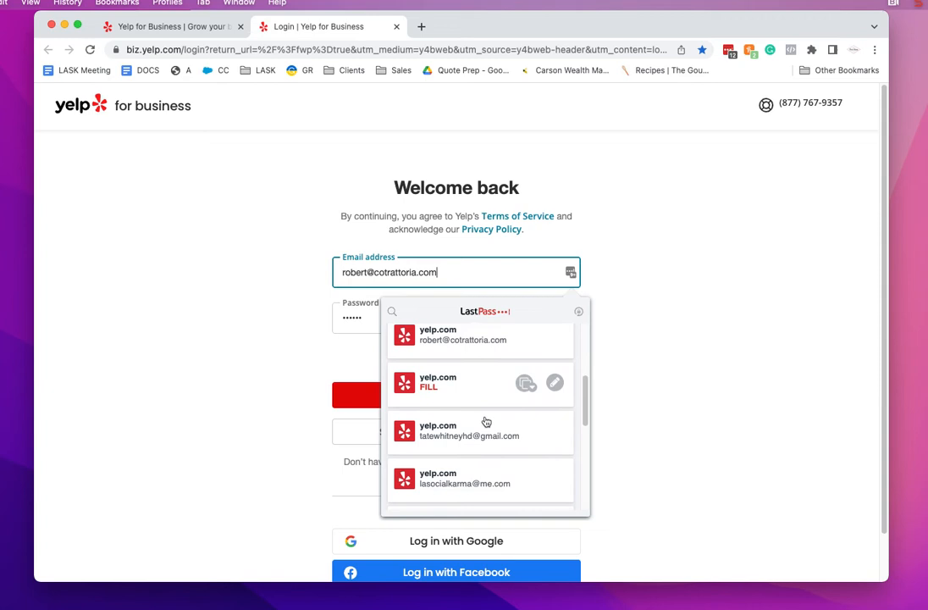
pyautogui.click(465, 478)
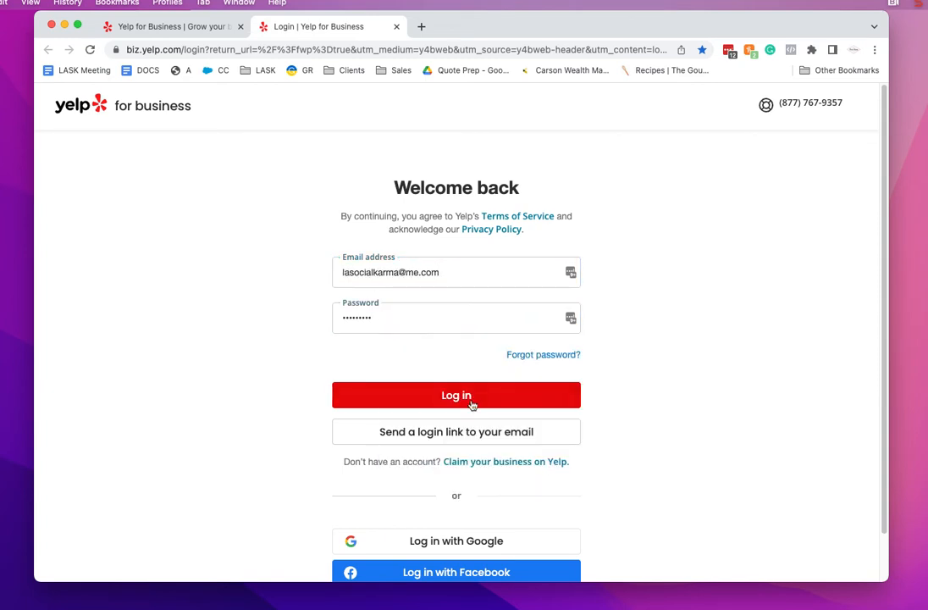
pyautogui.click(456, 395)
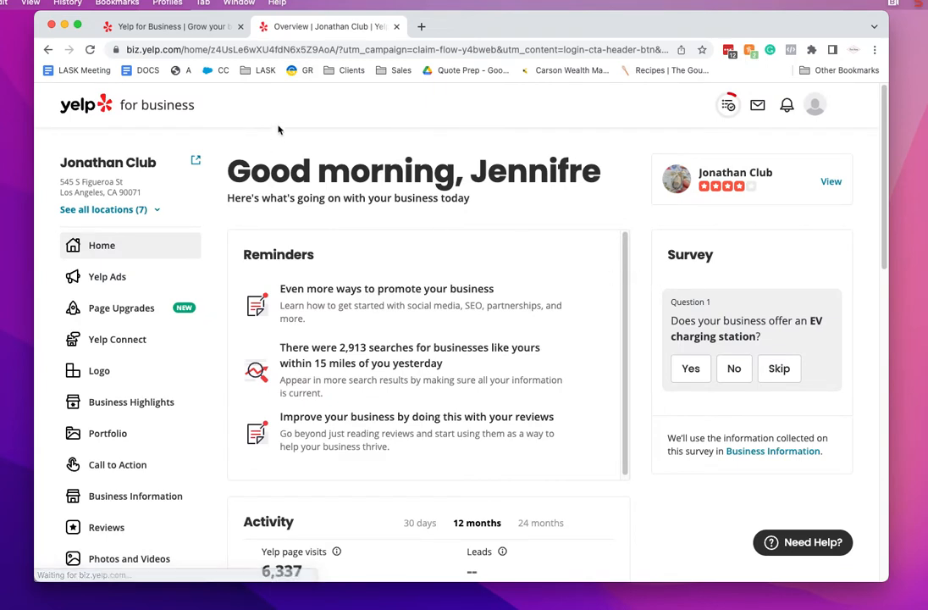
# Open Account Settings from the profile avatar menu.
pyautogui.click(815, 104)
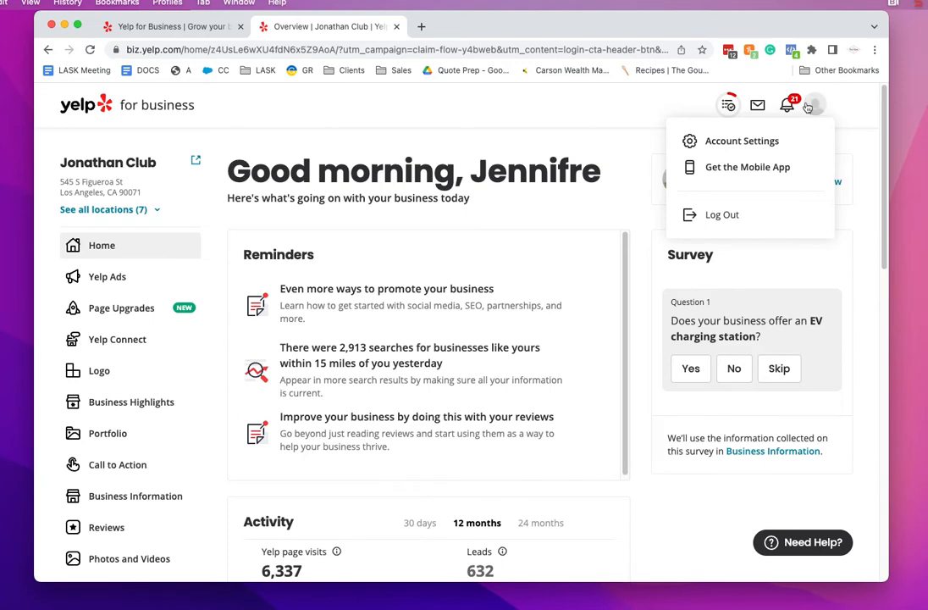
pyautogui.moveTo(741, 141)
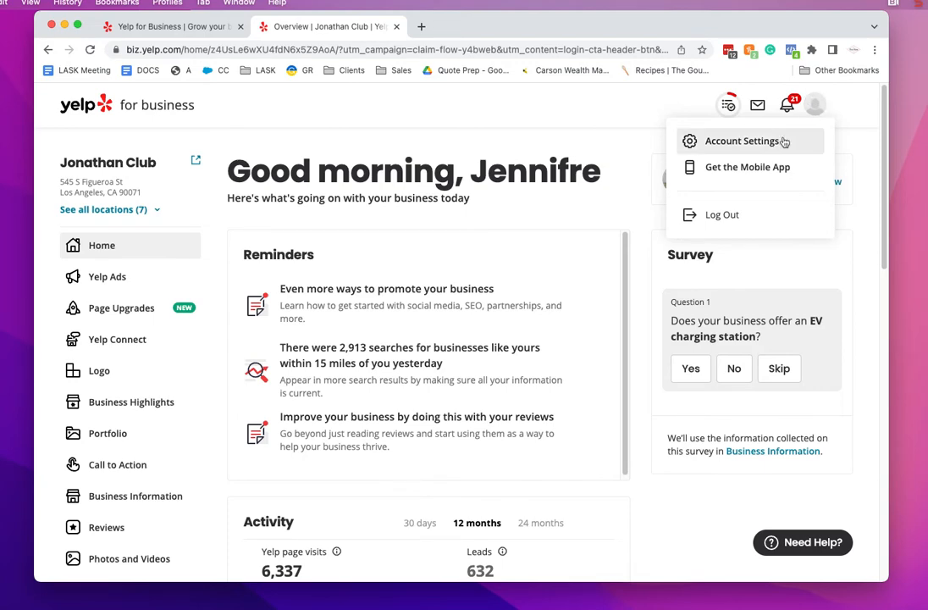
pyautogui.click(742, 140)
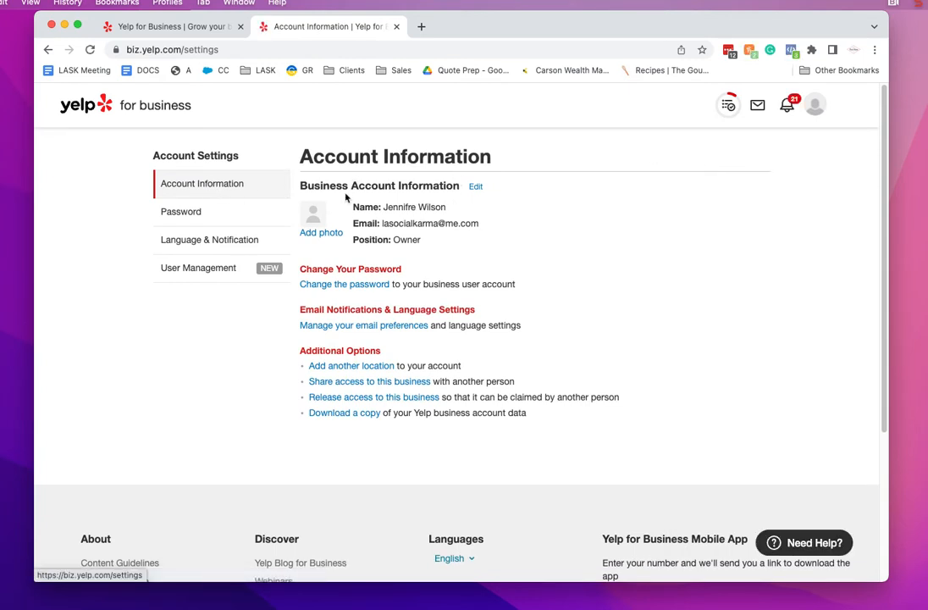
pyautogui.moveTo(488, 219)
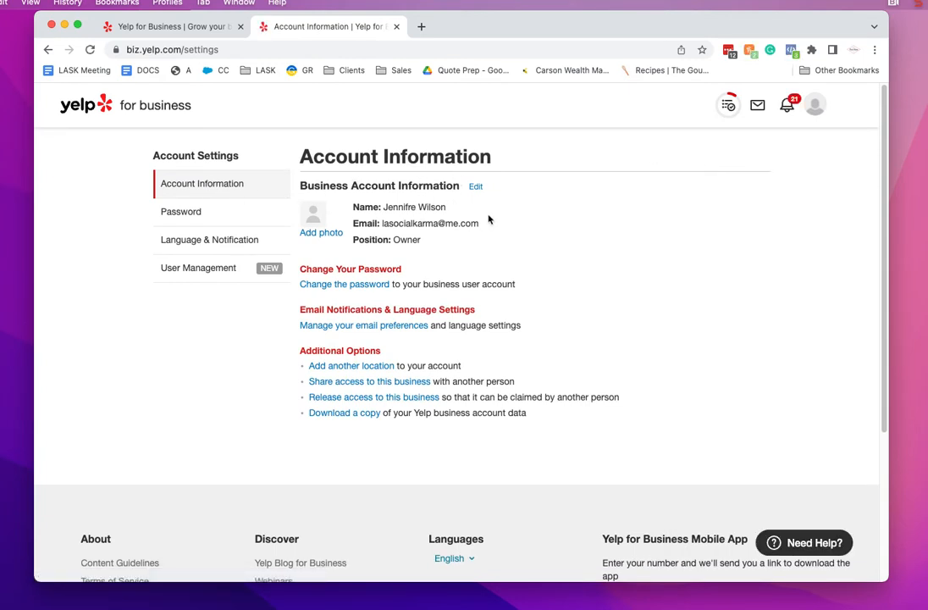
pyautogui.moveTo(355, 289)
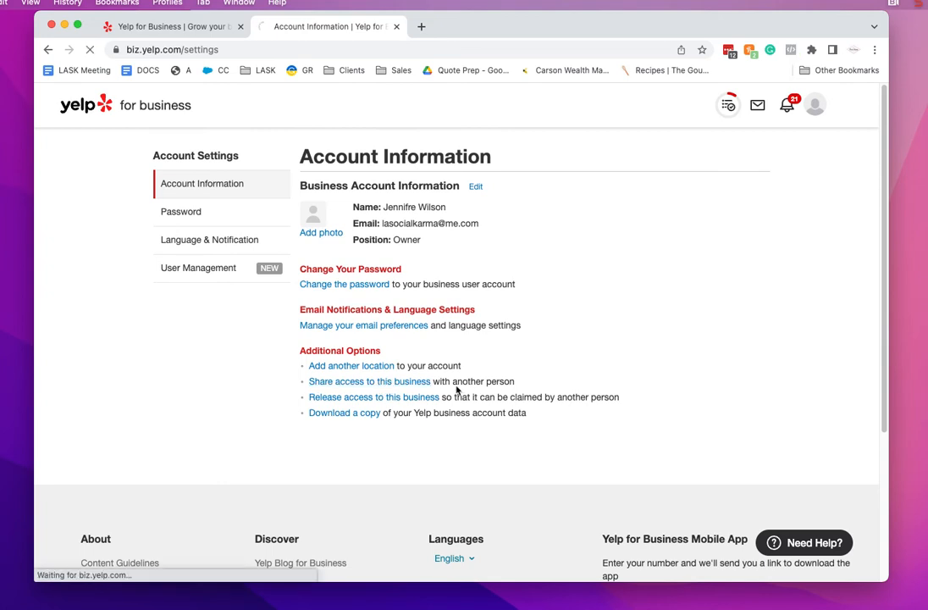
# Go to User Management and start a user invite with all seven locations checked.
pyautogui.click(198, 266)
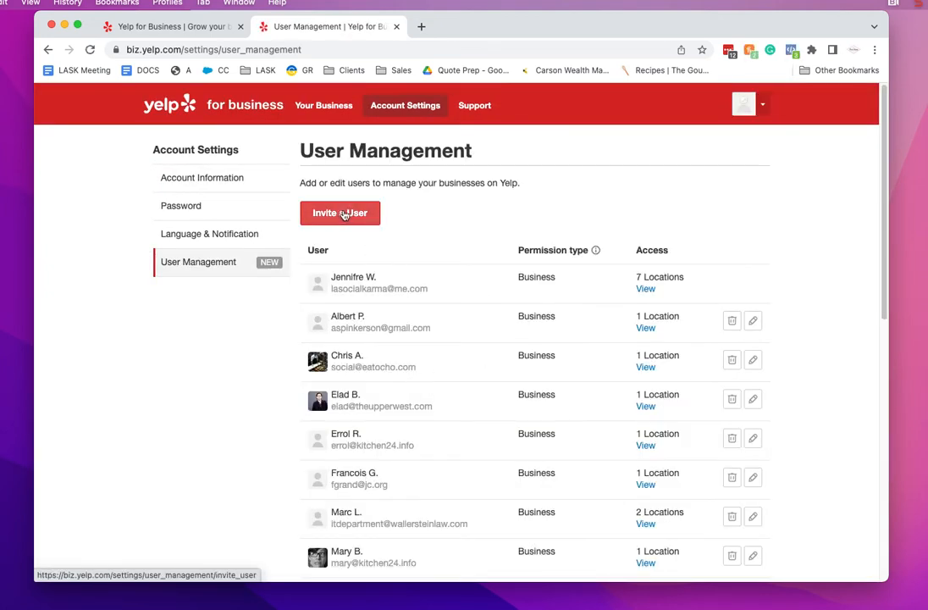
pyautogui.click(339, 212)
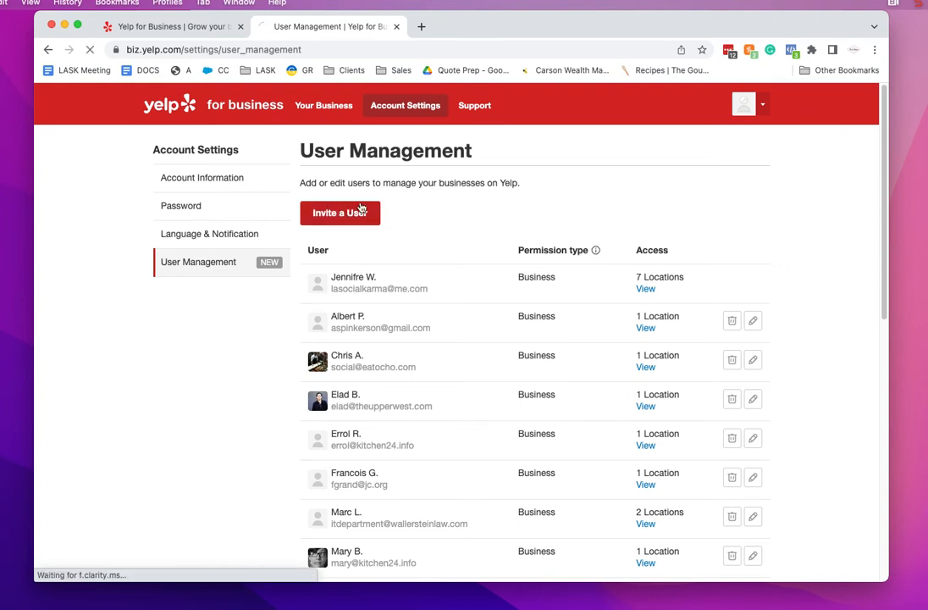
pyautogui.click(340, 212)
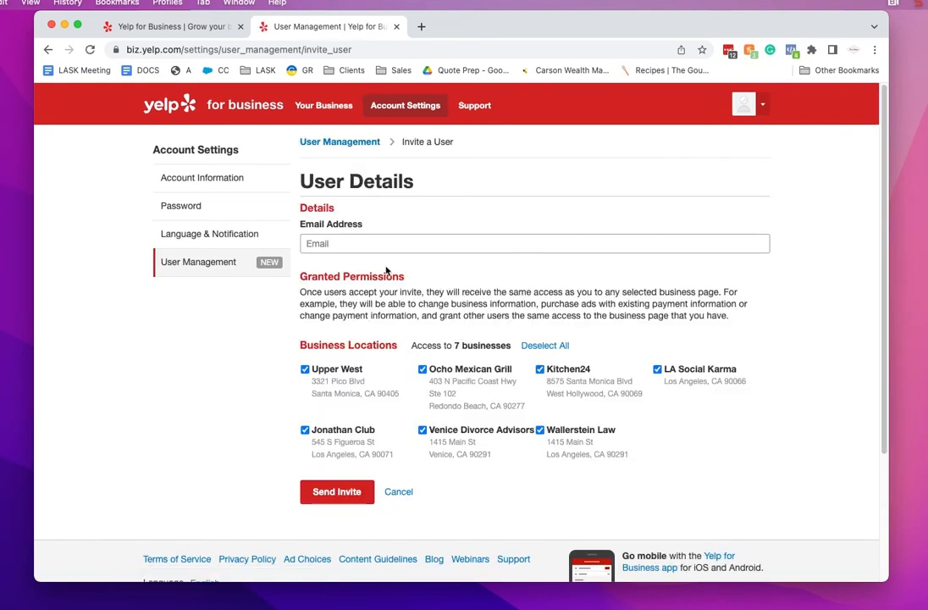